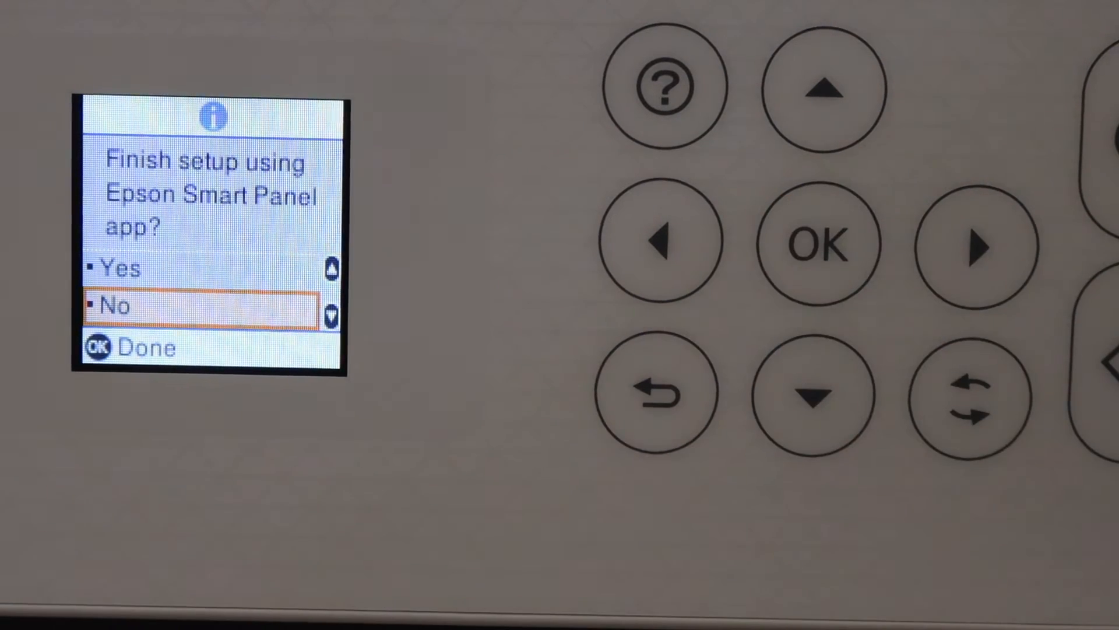
Step: Decline finishing setup in the Epson Smart Panel app and continue on the printer
left_click(820, 246)
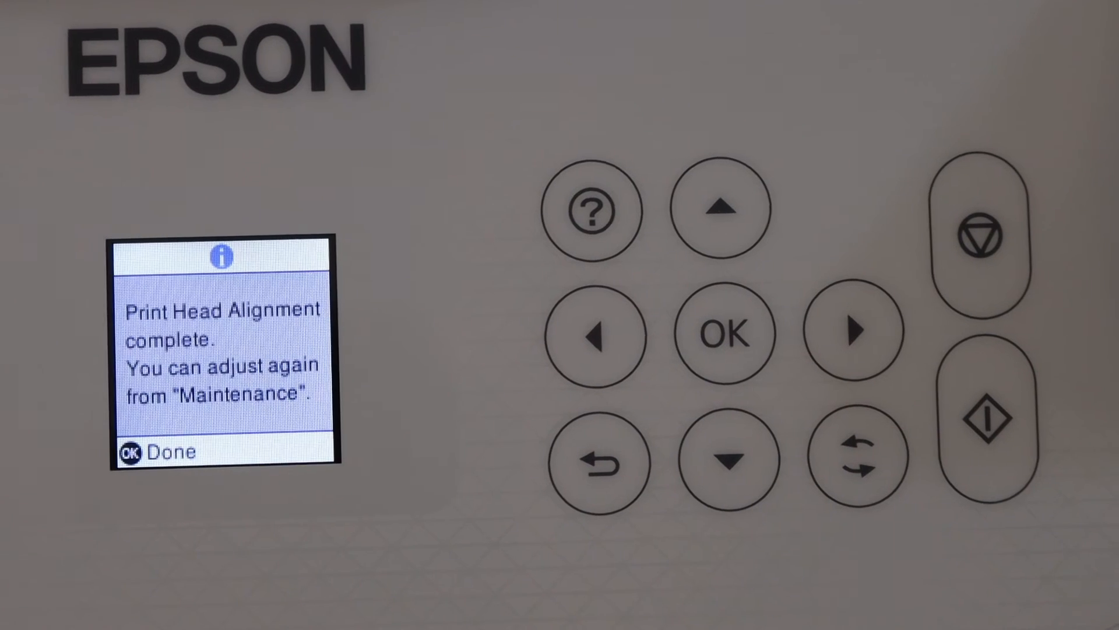
Step: Dismiss the 'Print Head Alignment complete' message with Done
left_click(726, 336)
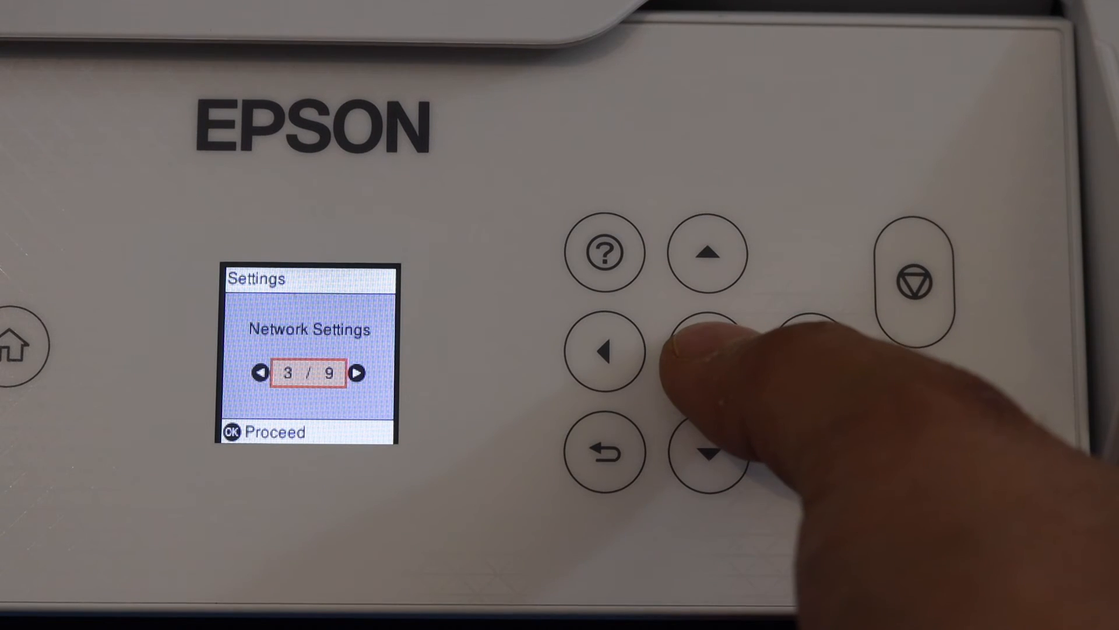
Step: Enter Network Settings (item 3 of 9) from the Settings menu
left_click(707, 351)
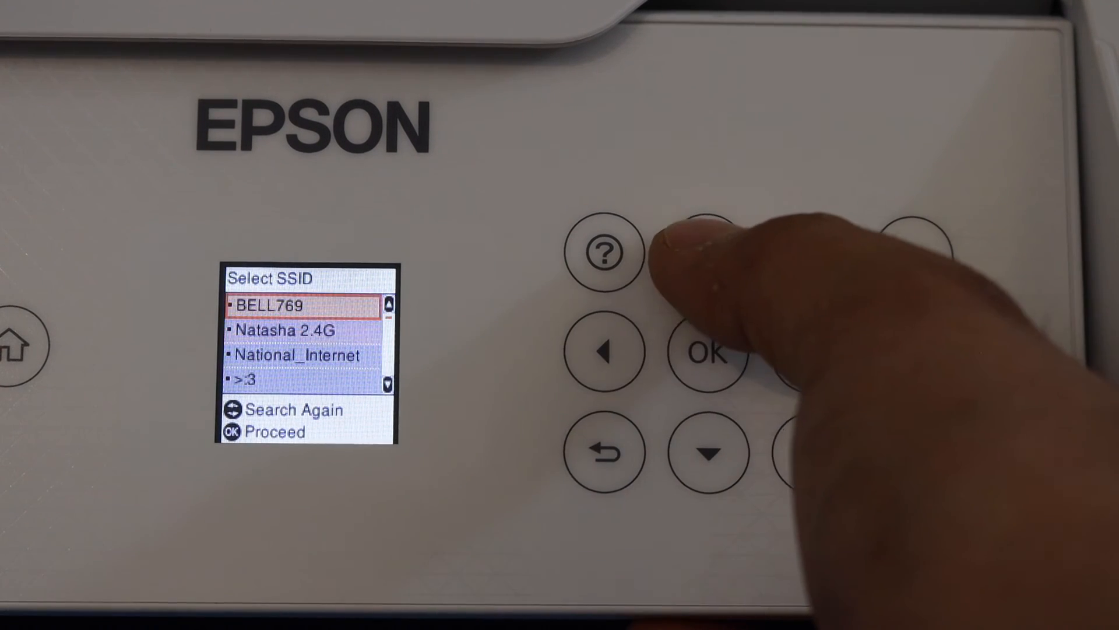
Step: Select the BELL769 SSID to bring up the password keyboard
left_click(709, 352)
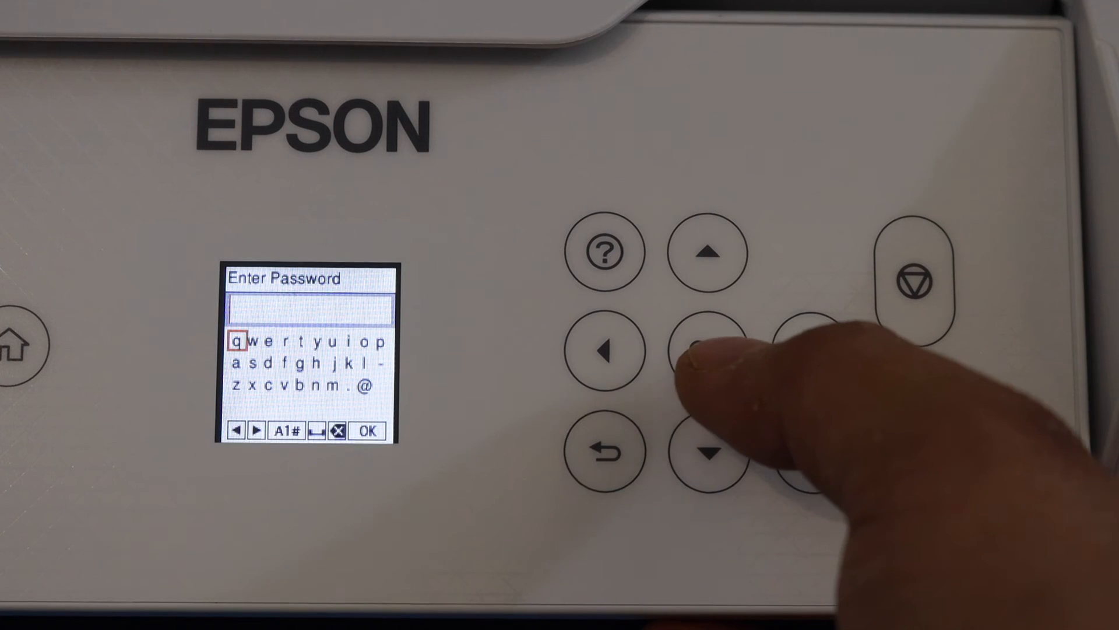